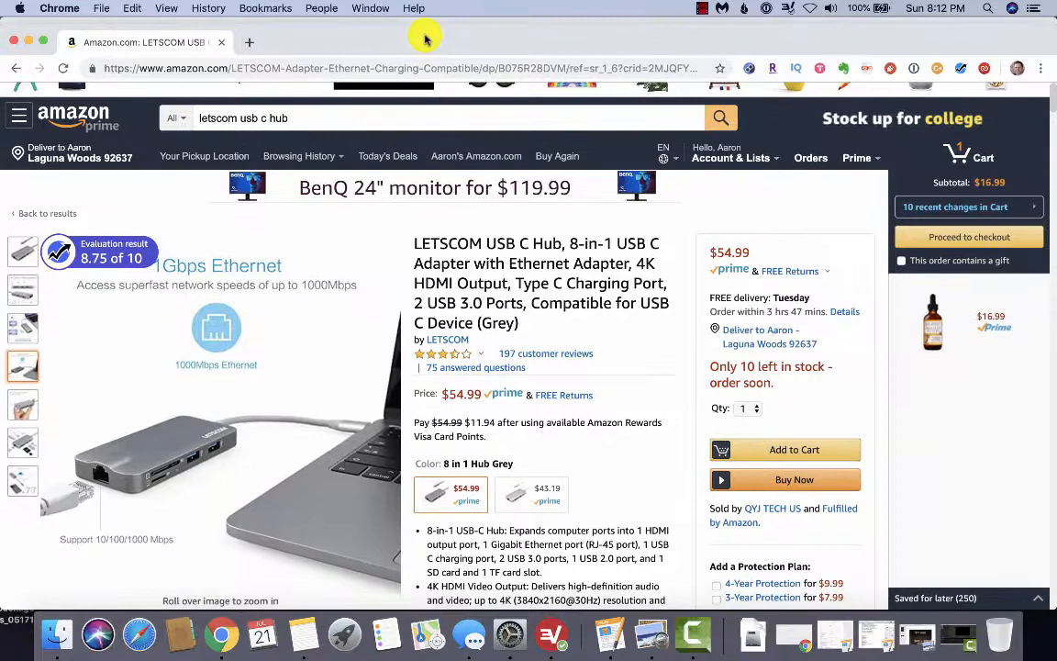
{"action": "mouse_move", "coordinate": [202, 455]}
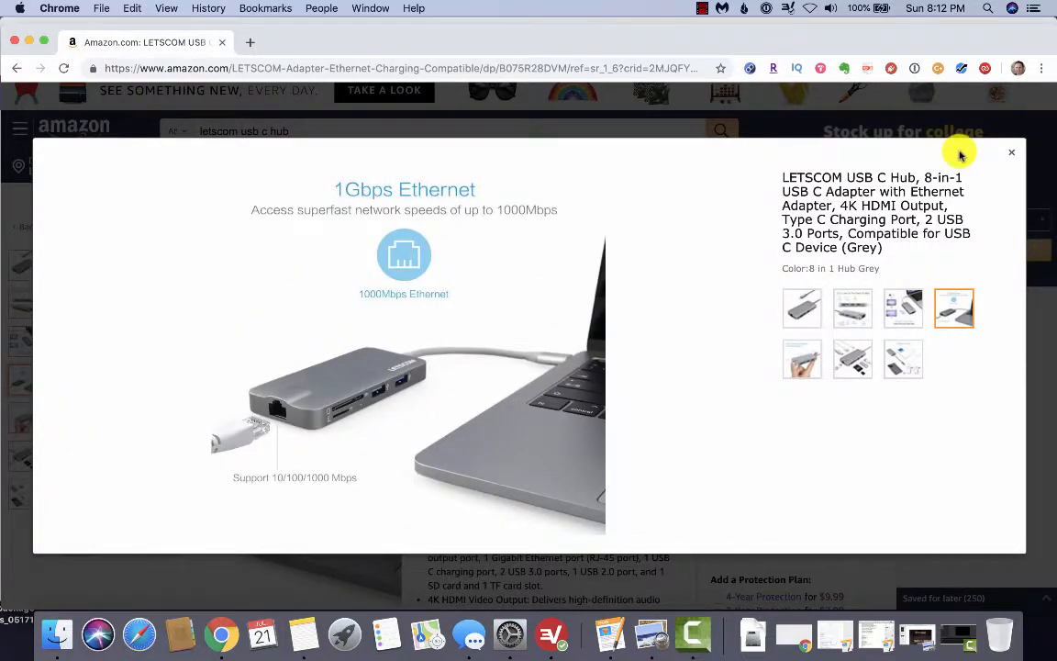
{"action": "mouse_move", "coordinate": [275, 433]}
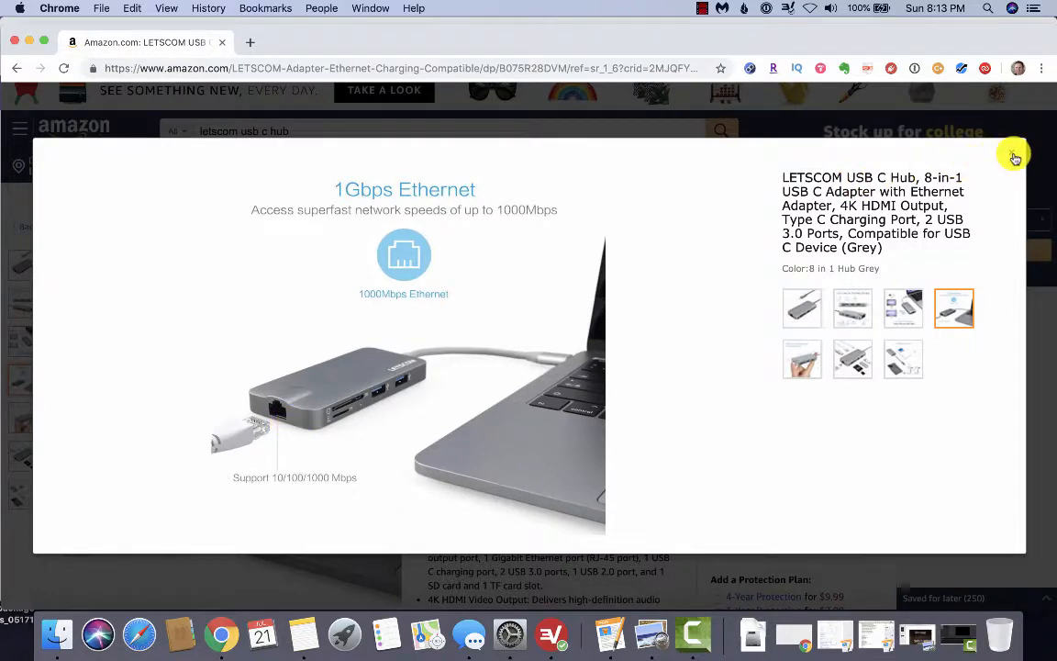
{"action": "mouse_move", "coordinate": [995, 147]}
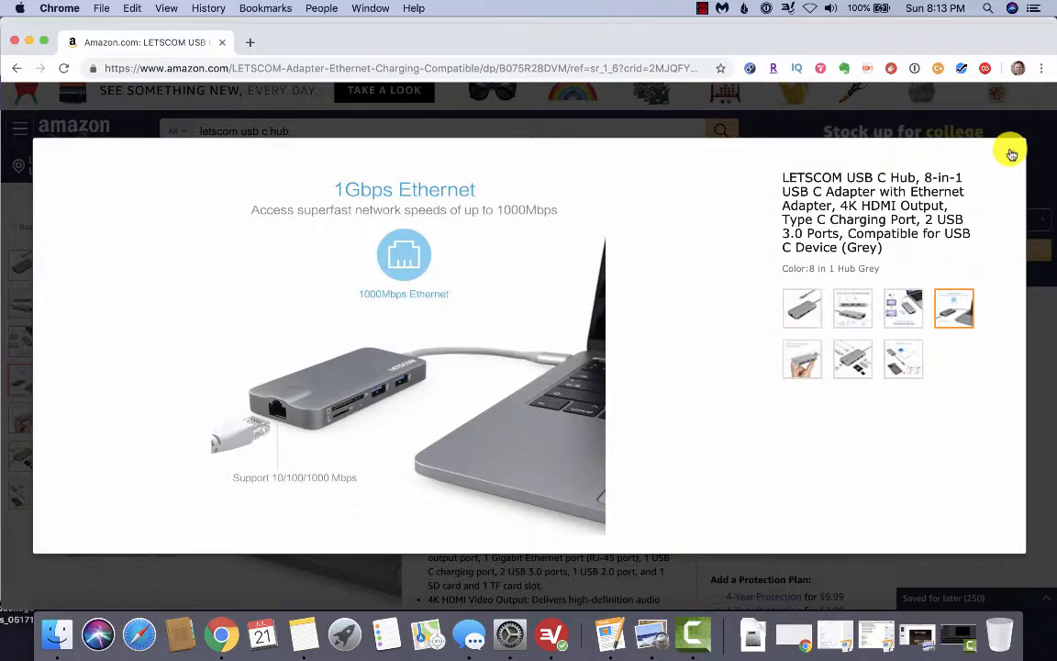
{"action": "mouse_move", "coordinate": [1010, 158]}
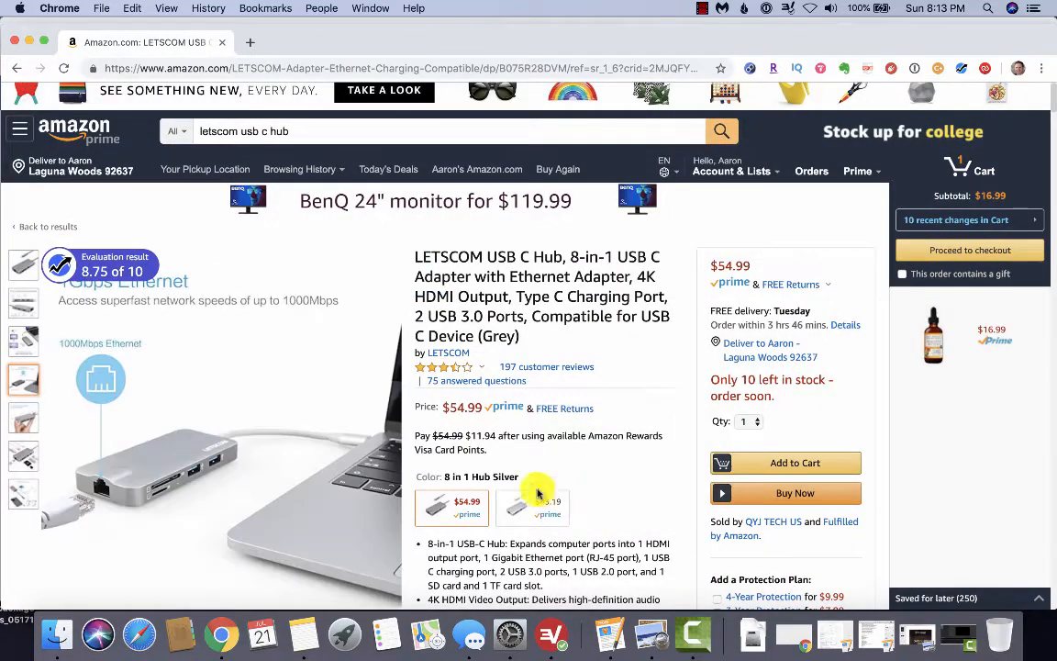
{"action": "left_click", "coordinate": [512, 634]}
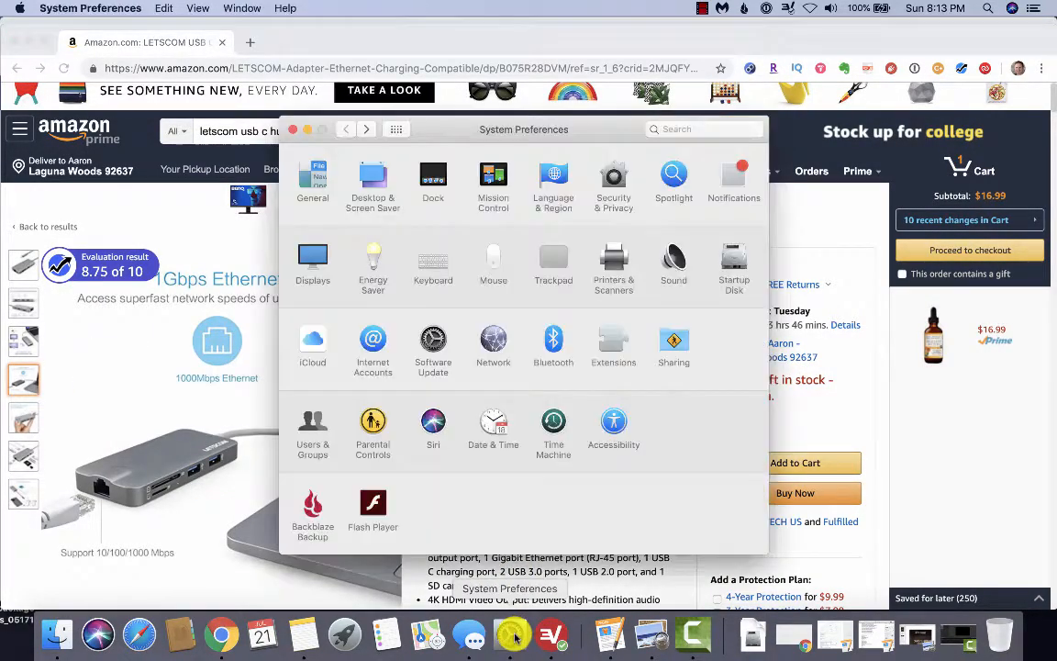
{"action": "left_click_drag", "start_coordinate": [524, 129], "coordinate": [477, 92]}
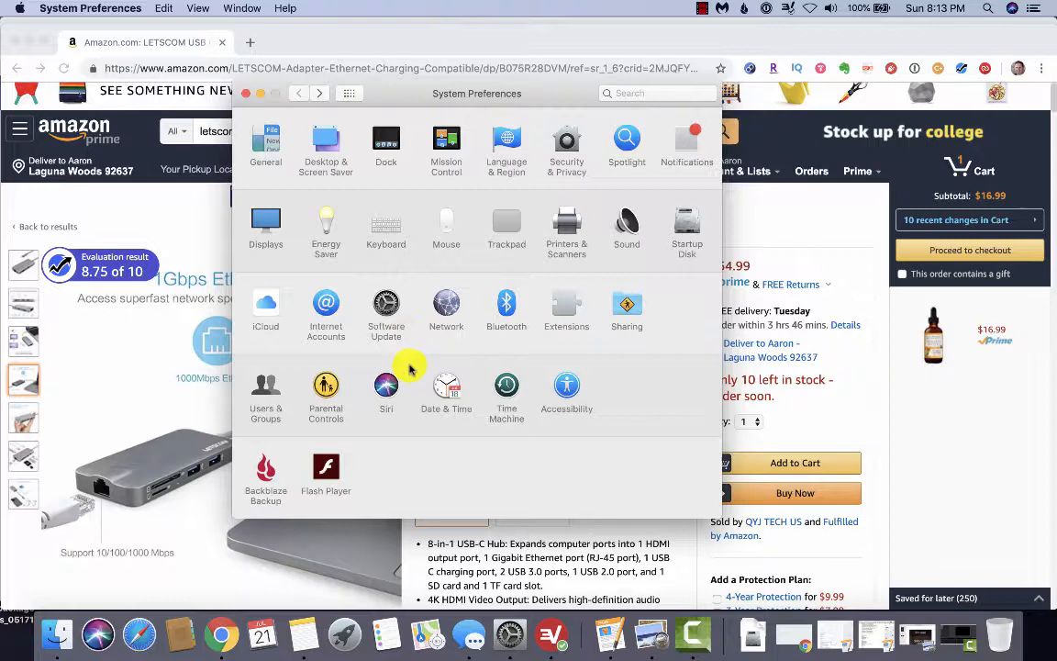
{"action": "mouse_move", "coordinate": [476, 468]}
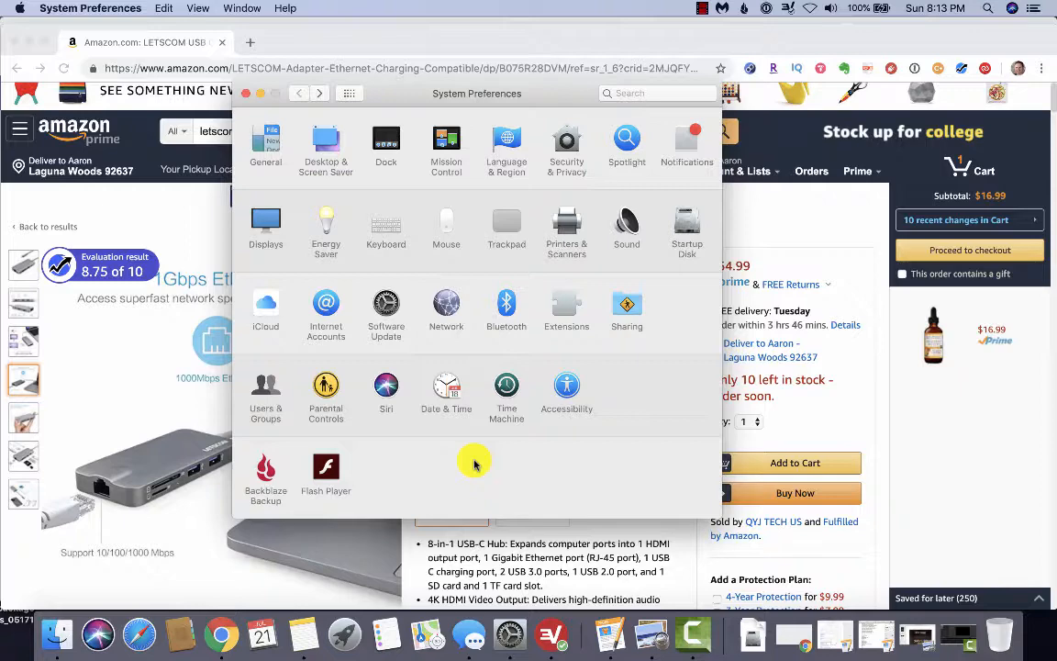
{"action": "mouse_move", "coordinate": [463, 457]}
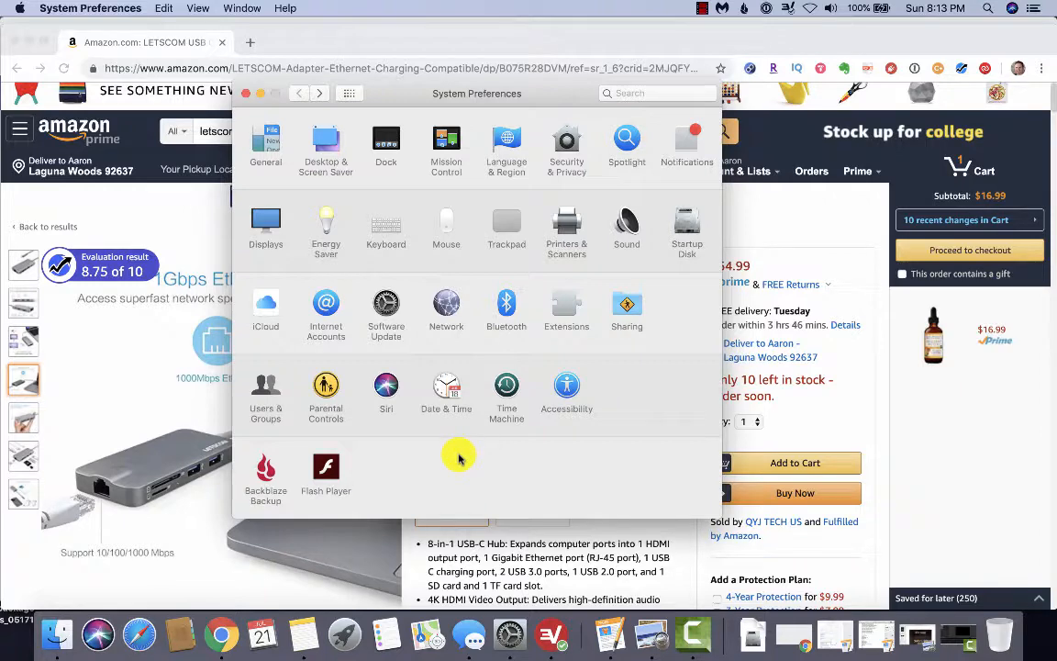
{"action": "mouse_move", "coordinate": [452, 463]}
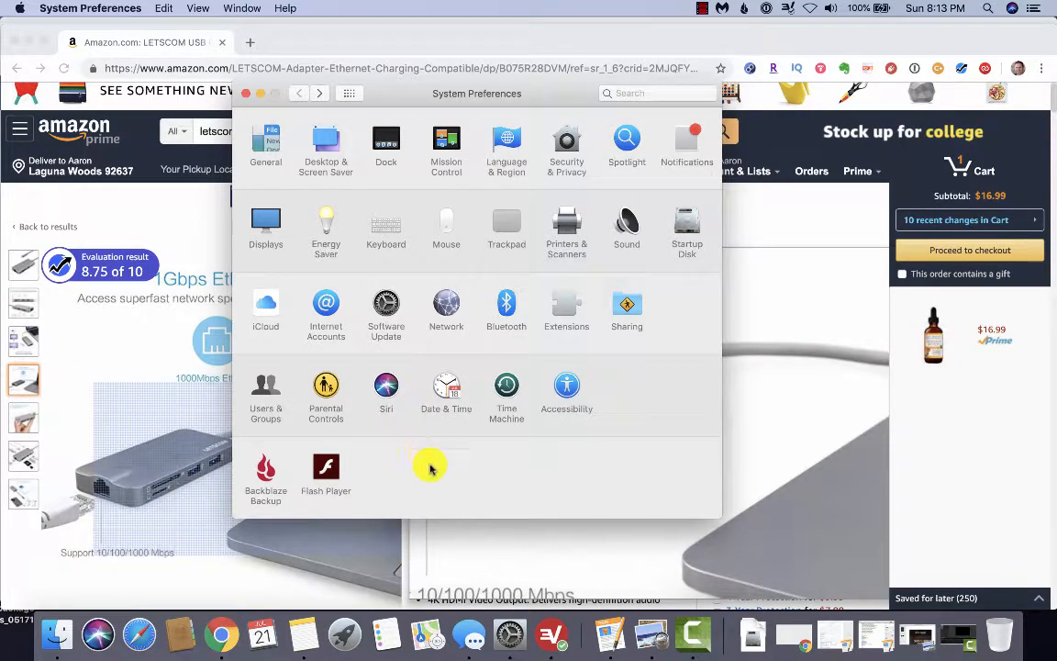
{"action": "mouse_move", "coordinate": [506, 468]}
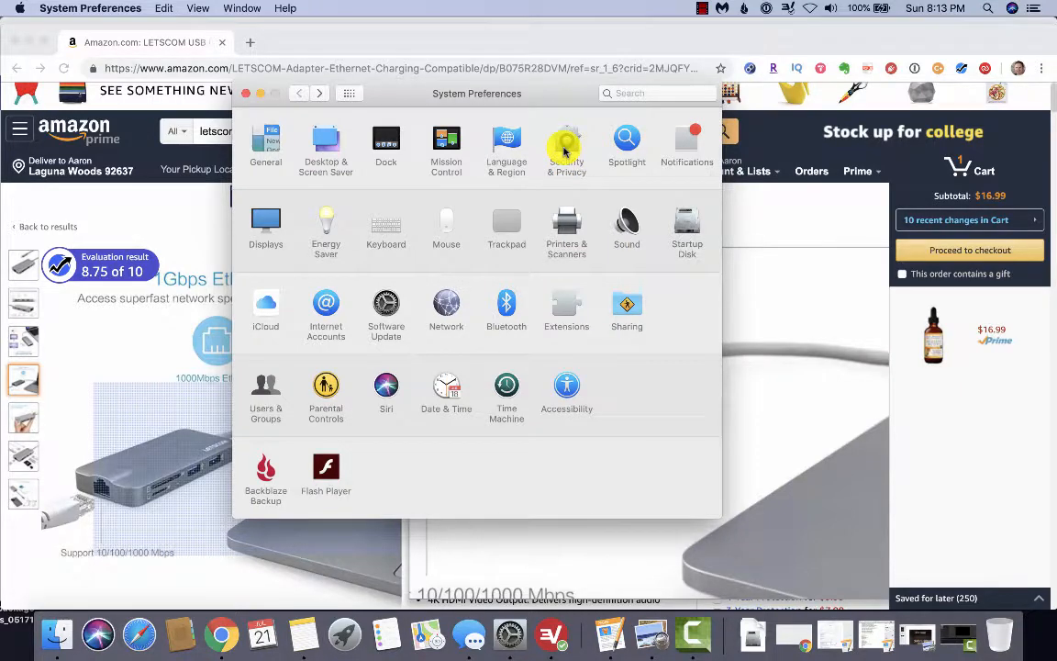
{"action": "left_click", "coordinate": [565, 146]}
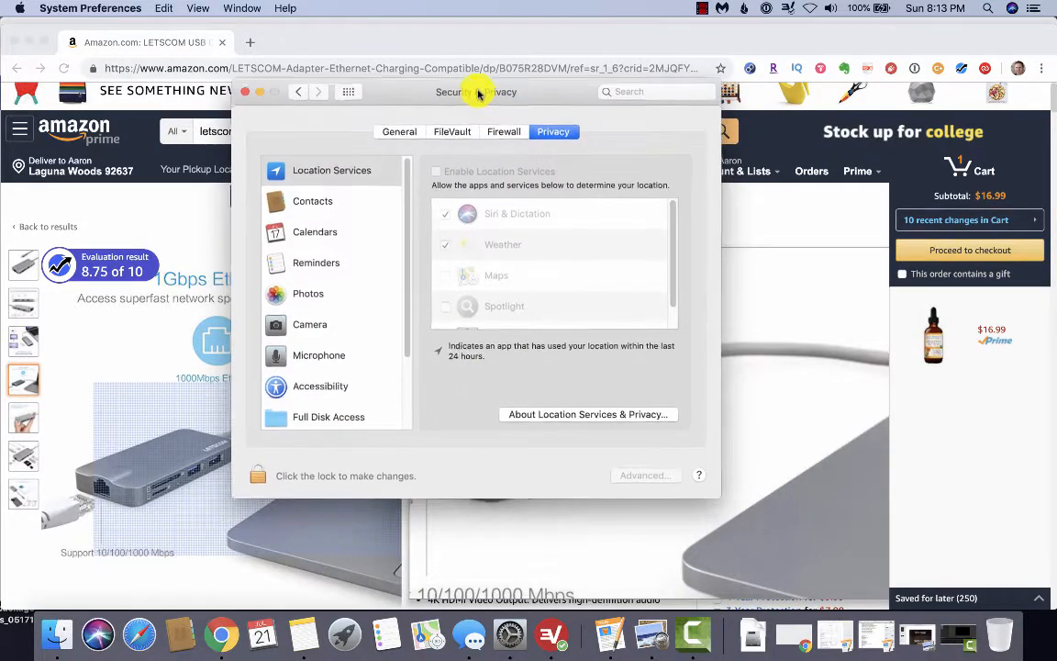
{"action": "left_click_drag", "start_coordinate": [476, 92], "coordinate": [493, 55]}
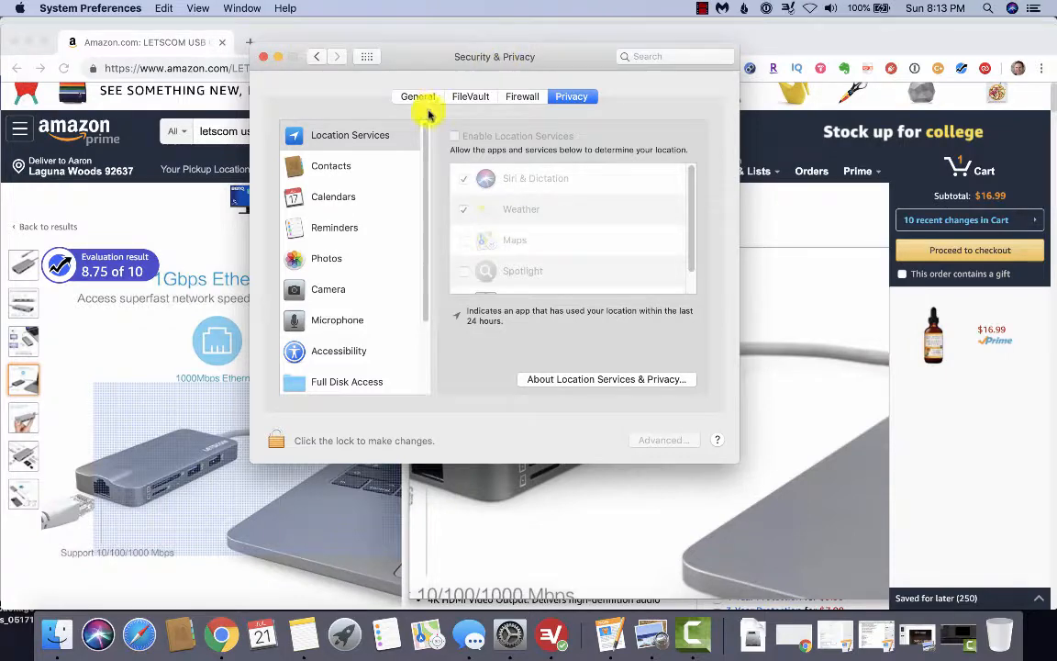
{"action": "left_click", "coordinate": [419, 95]}
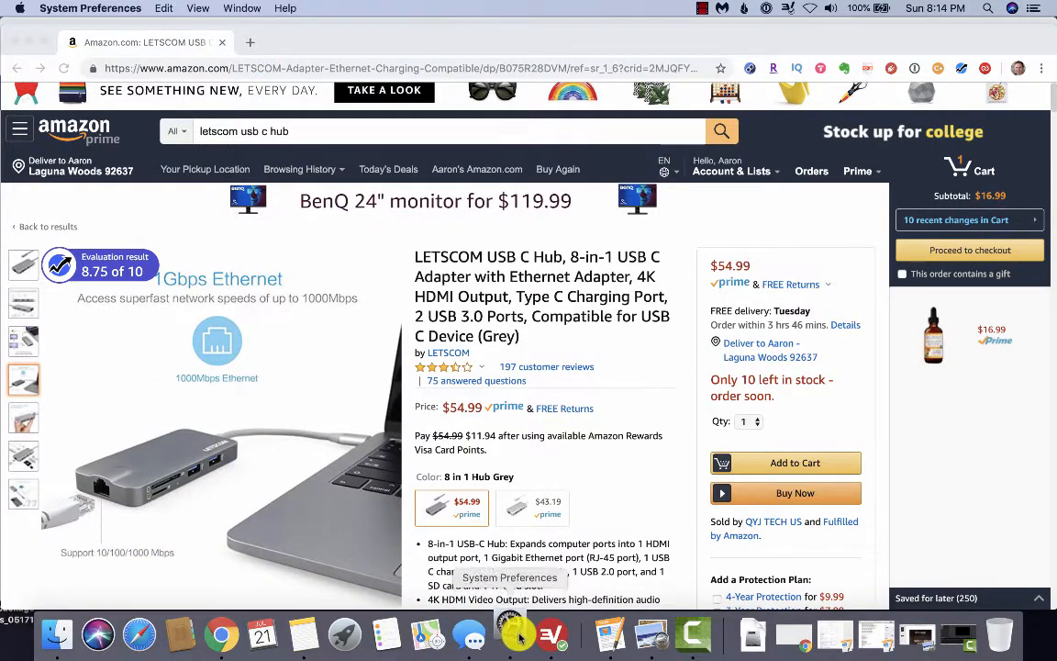
Reopen Security & Privacy > Privacy with Location Services left unchecked, then return to Show All
{"action": "left_click", "coordinate": [510, 633]}
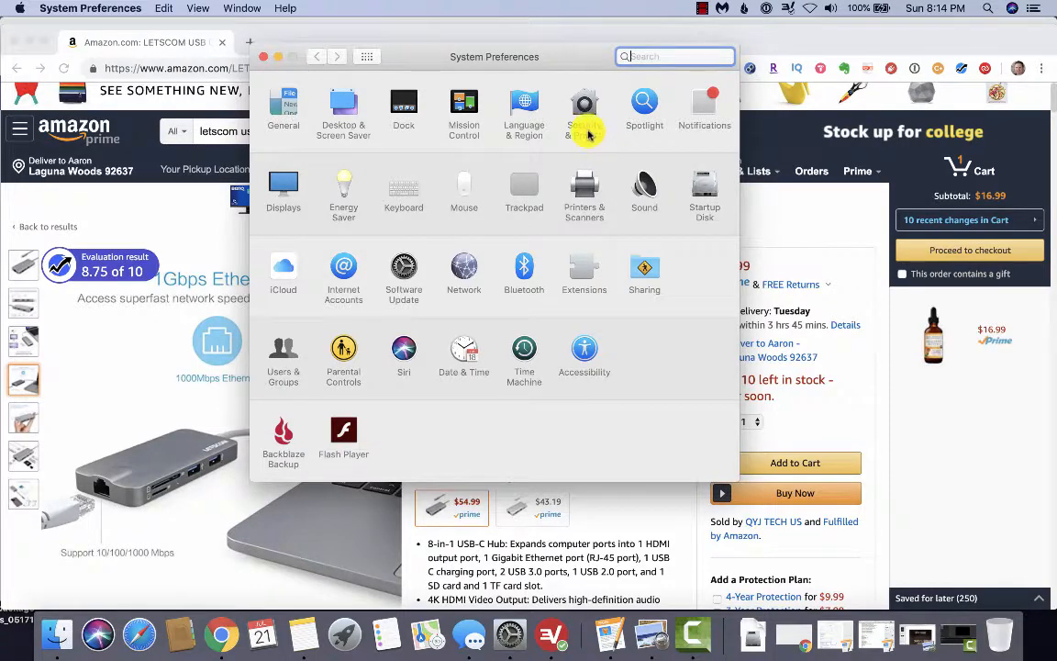
{"action": "left_click", "coordinate": [584, 107]}
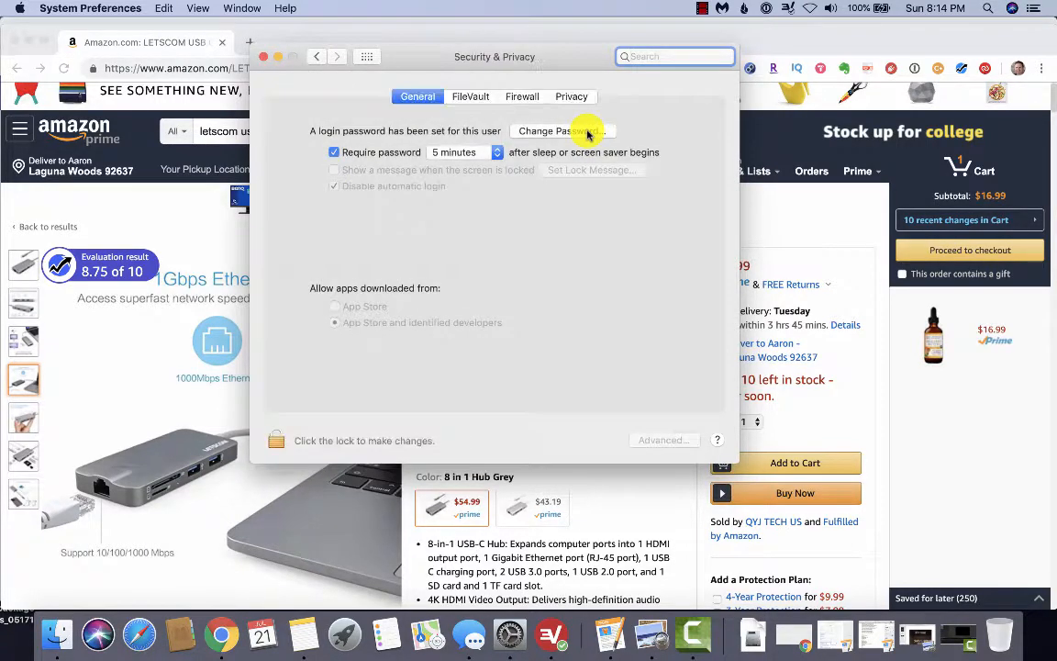
{"action": "mouse_move", "coordinate": [577, 99]}
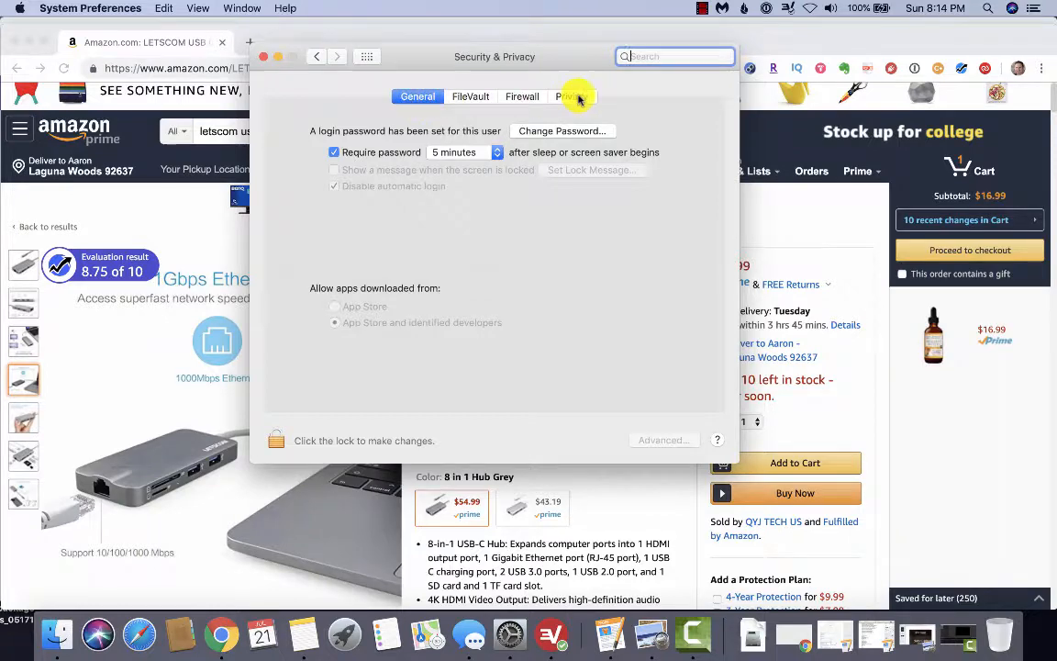
{"action": "mouse_move", "coordinate": [587, 99]}
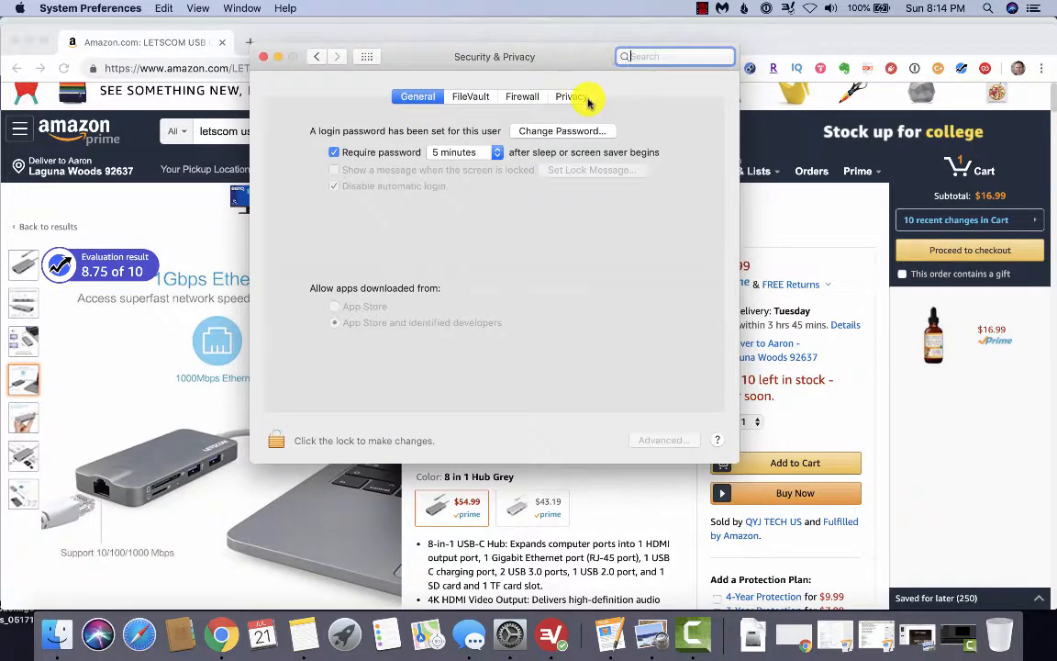
{"action": "left_click", "coordinate": [569, 96]}
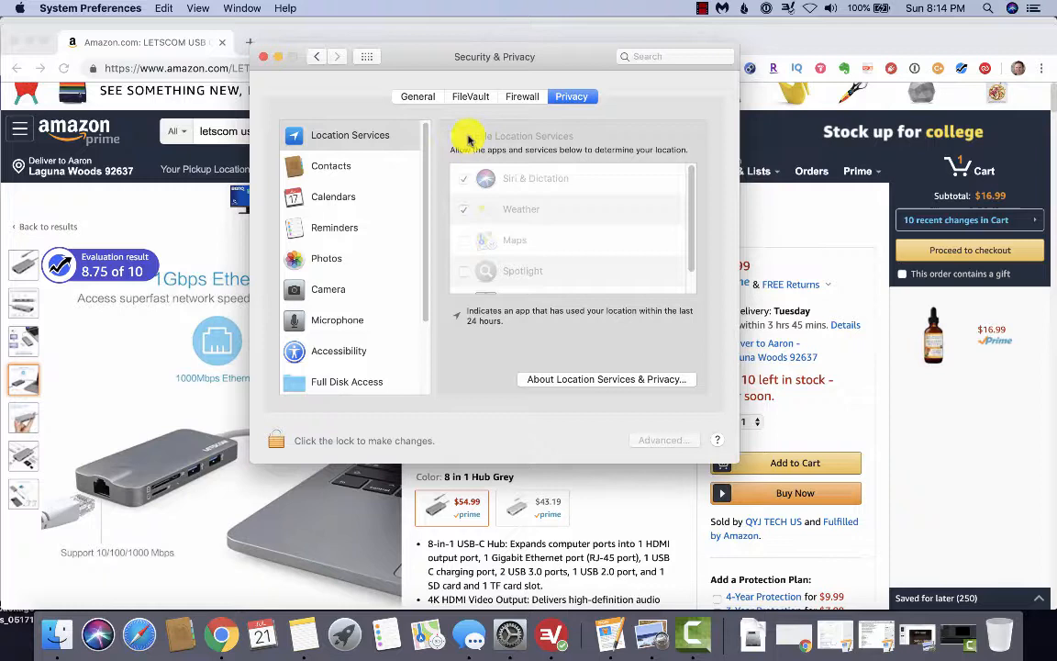
{"action": "mouse_move", "coordinate": [455, 140]}
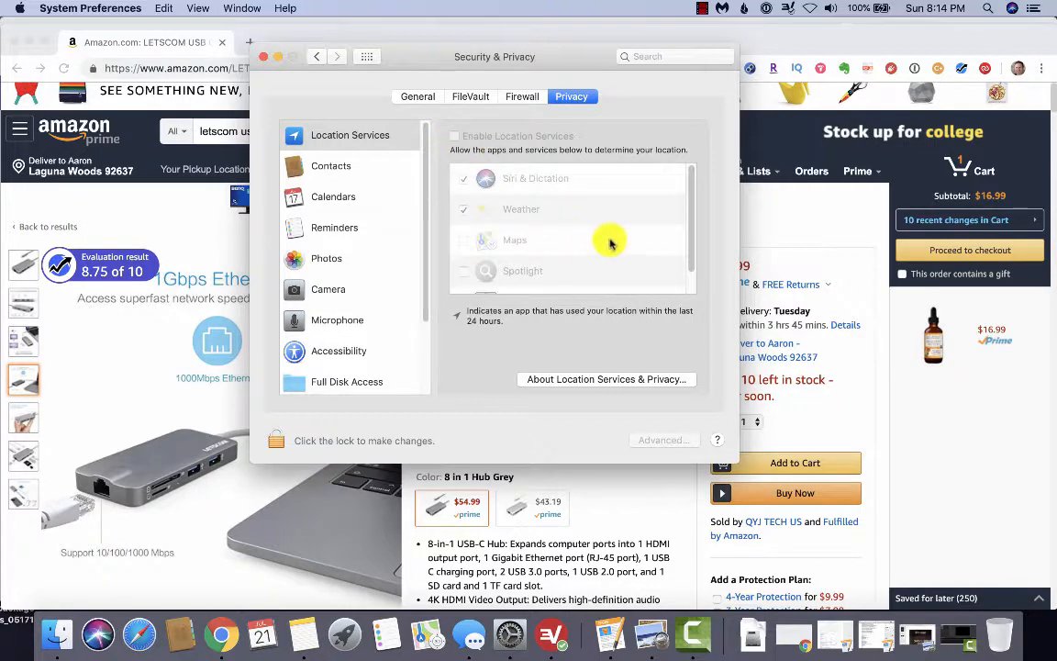
{"action": "mouse_move", "coordinate": [654, 232]}
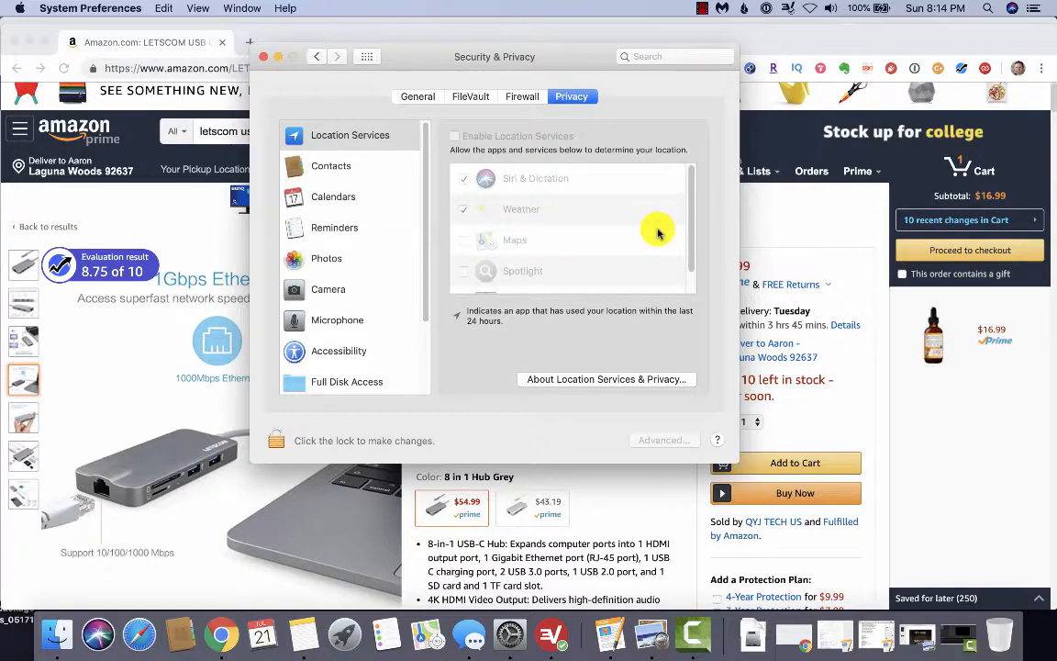
{"action": "mouse_move", "coordinate": [607, 239]}
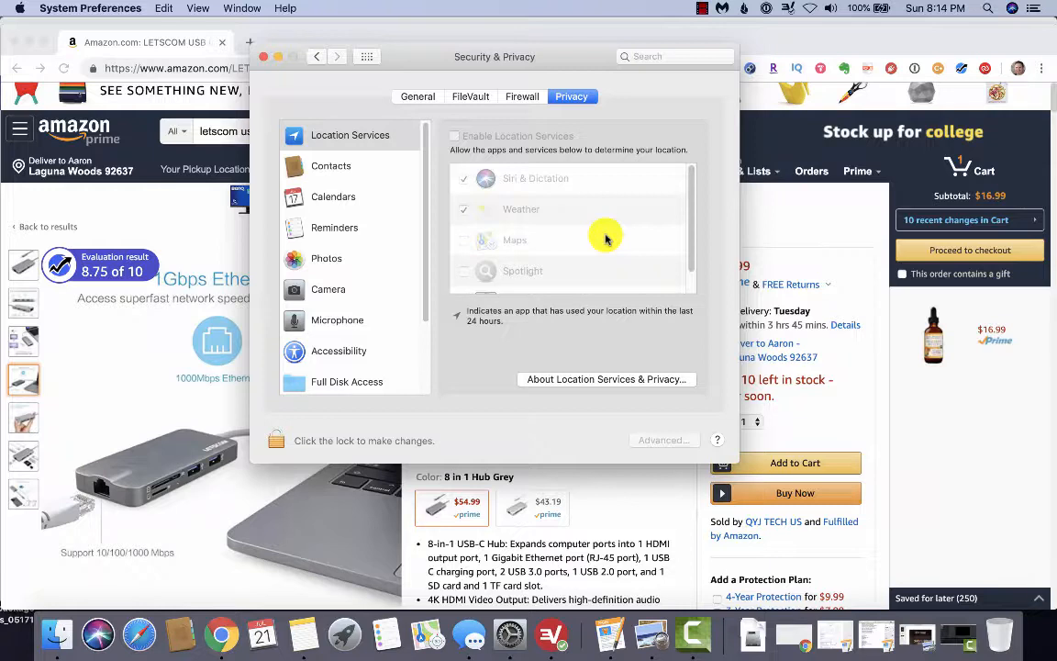
{"action": "mouse_move", "coordinate": [580, 239]}
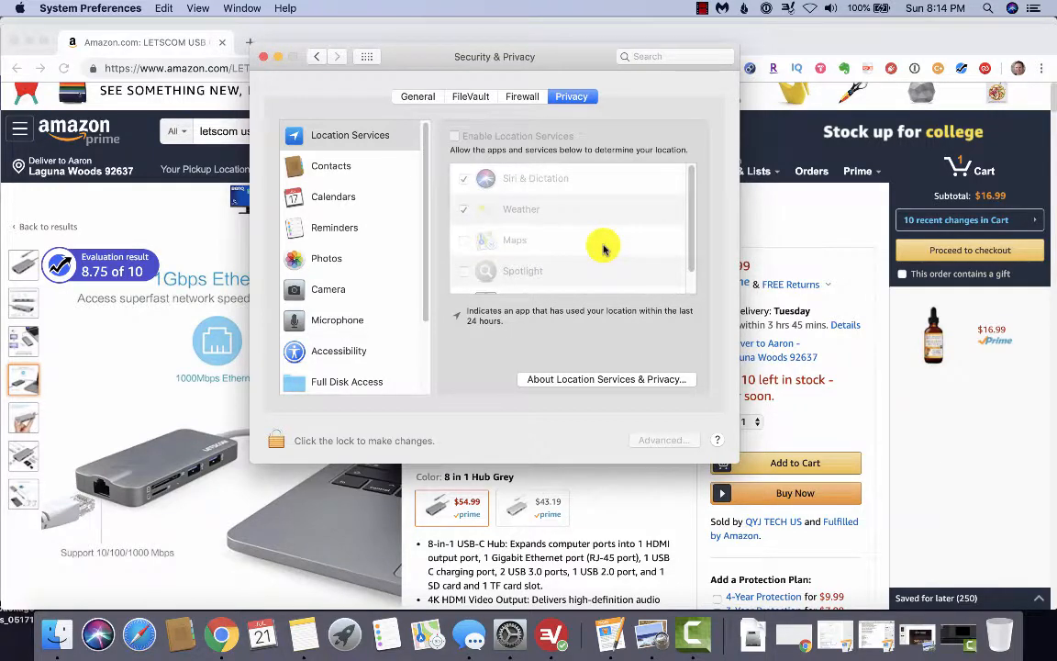
{"action": "mouse_move", "coordinate": [565, 253]}
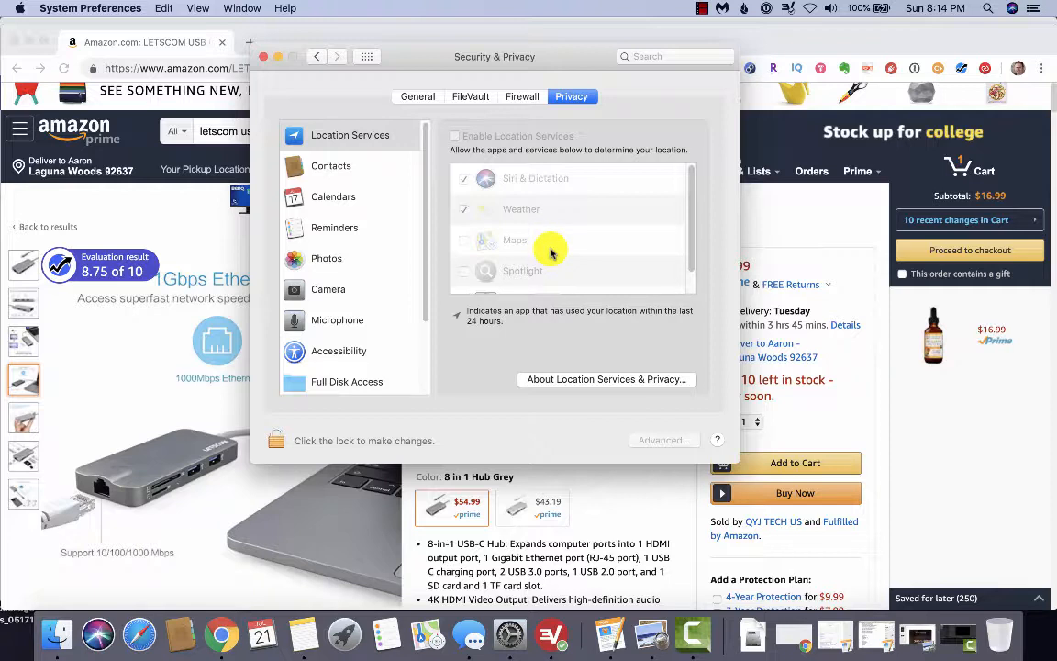
{"action": "mouse_move", "coordinate": [559, 268]}
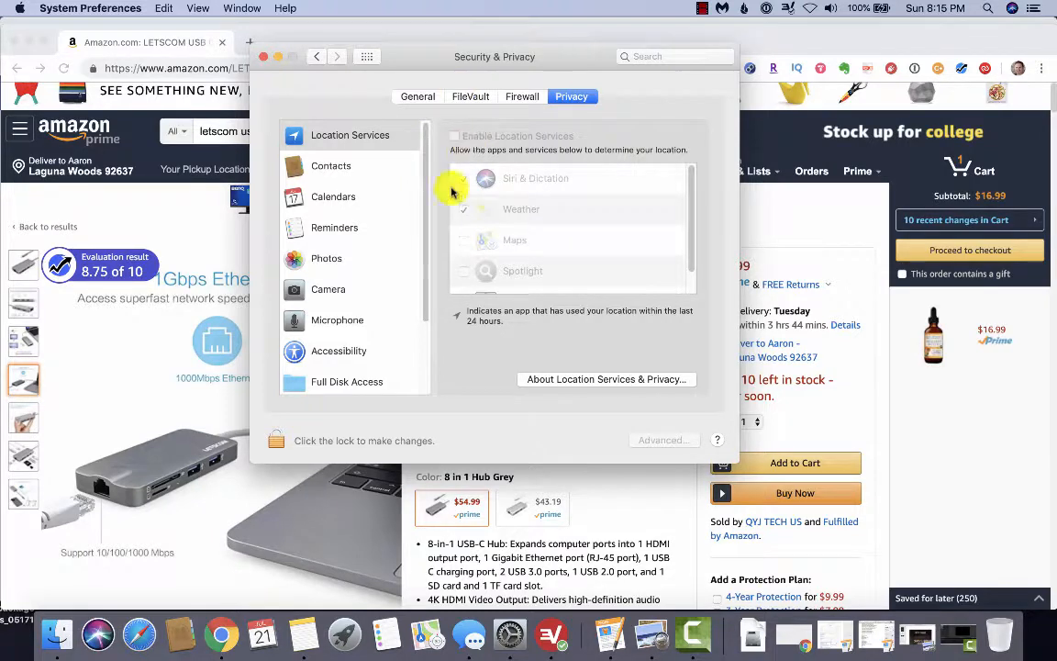
{"action": "left_click", "coordinate": [462, 209]}
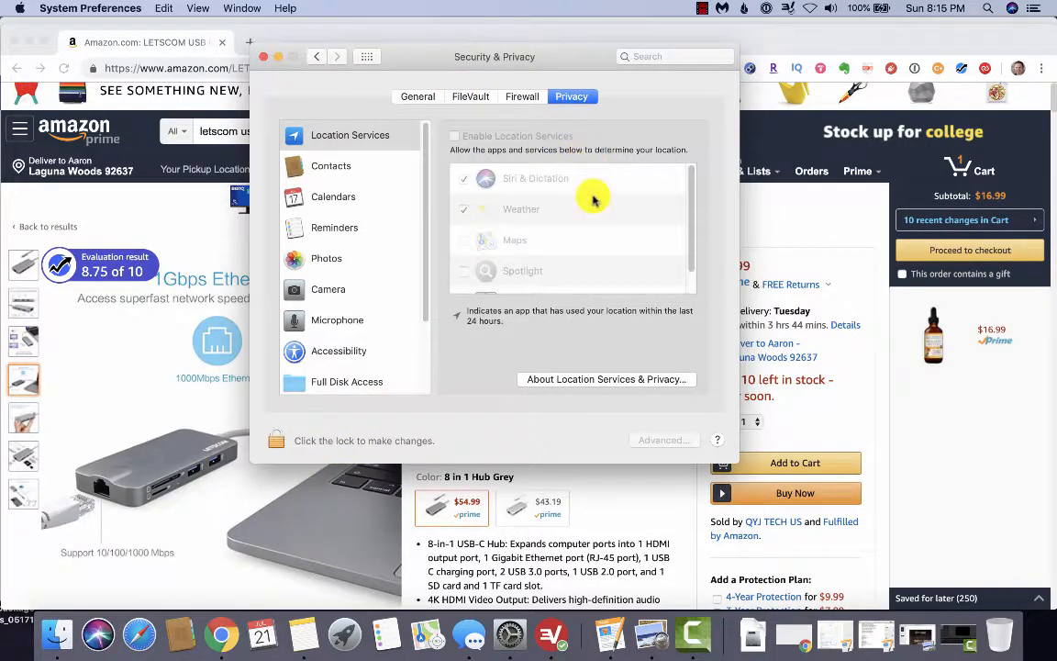
{"action": "mouse_move", "coordinate": [504, 266]}
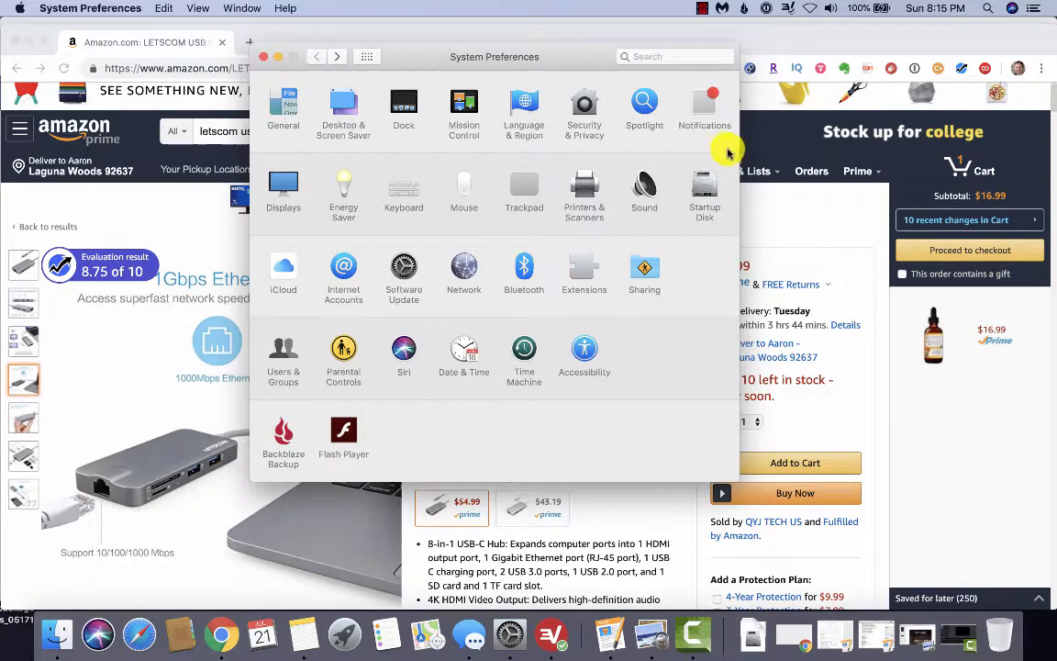
{"action": "mouse_move", "coordinate": [731, 135]}
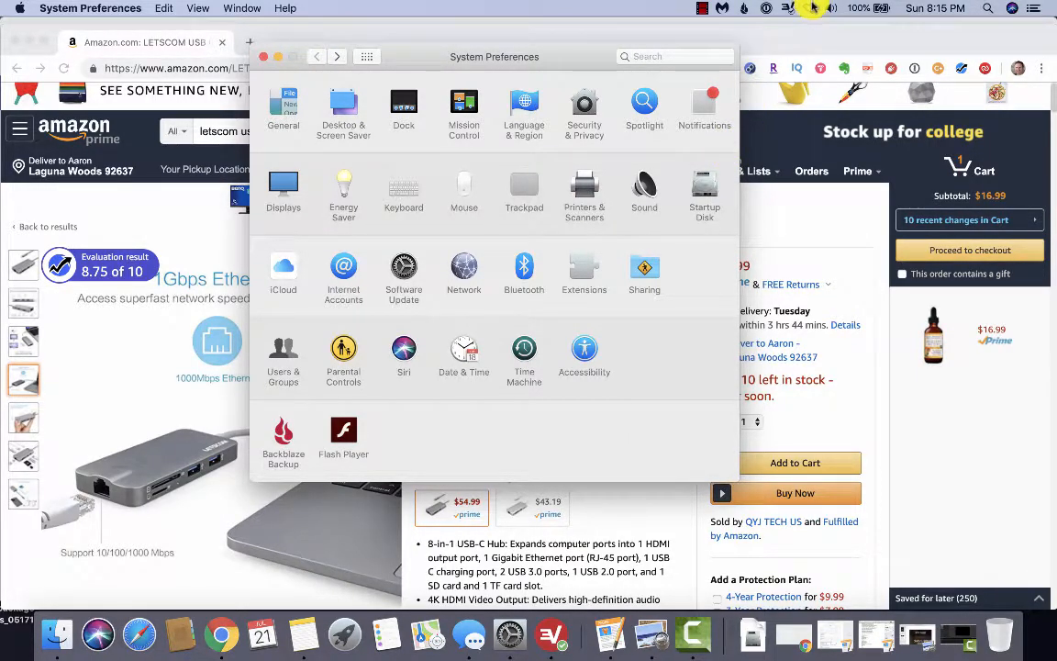
{"action": "left_click", "coordinate": [811, 8]}
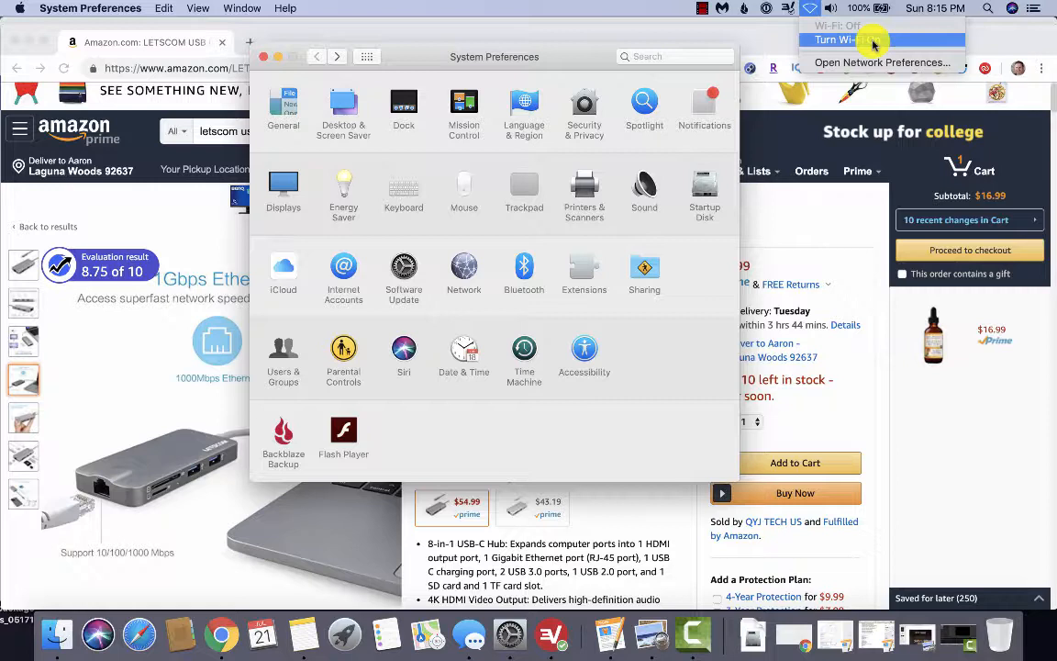
{"action": "mouse_move", "coordinate": [874, 40]}
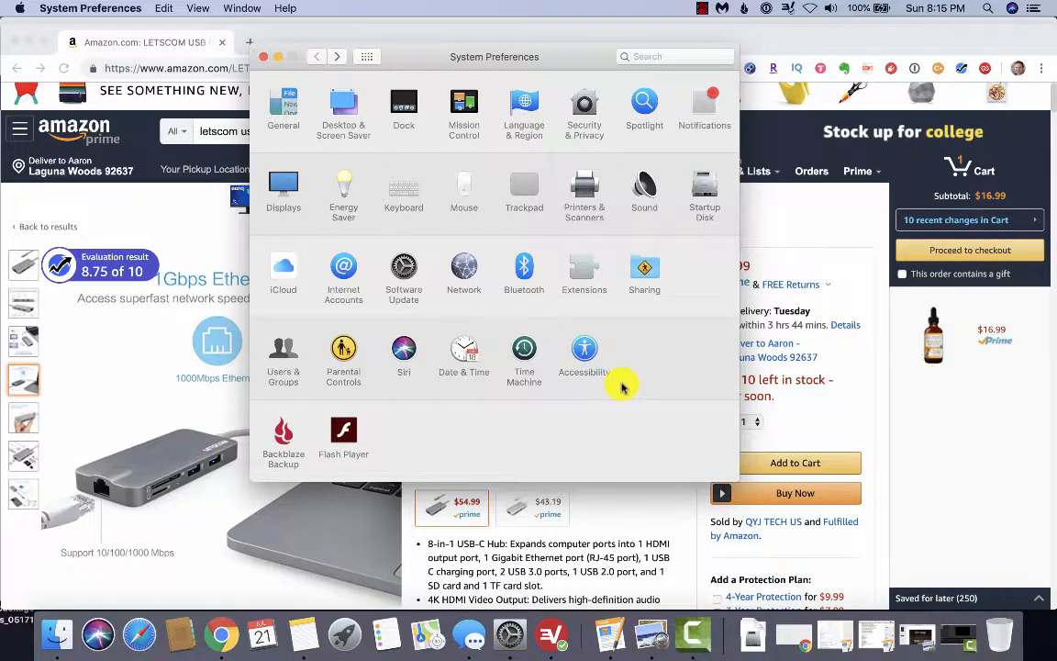
{"action": "mouse_move", "coordinate": [525, 266]}
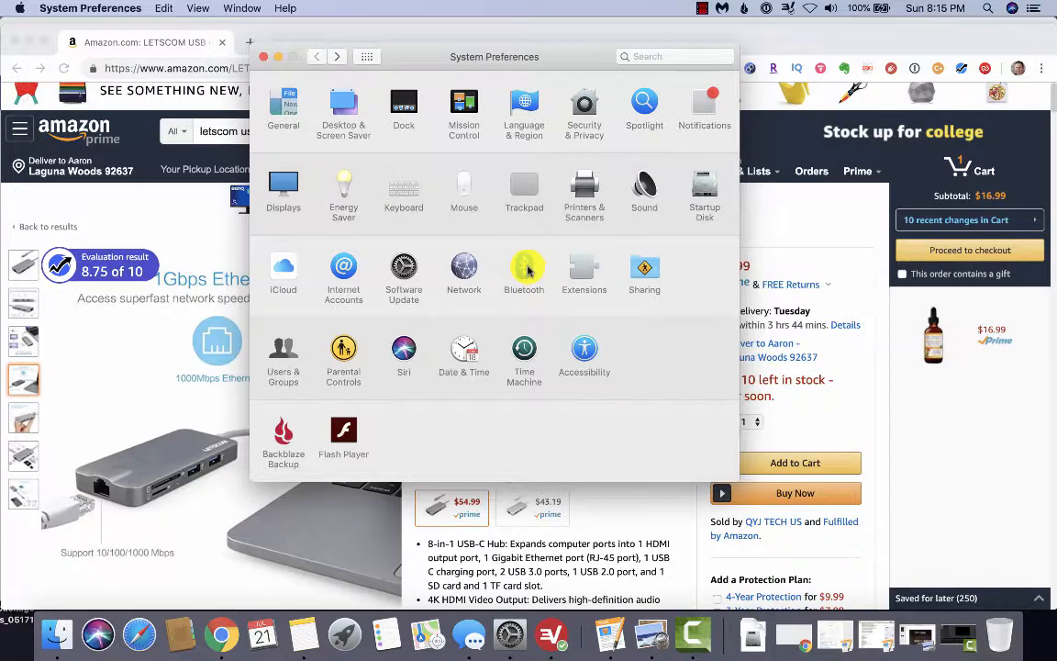
{"action": "left_click", "coordinate": [525, 266]}
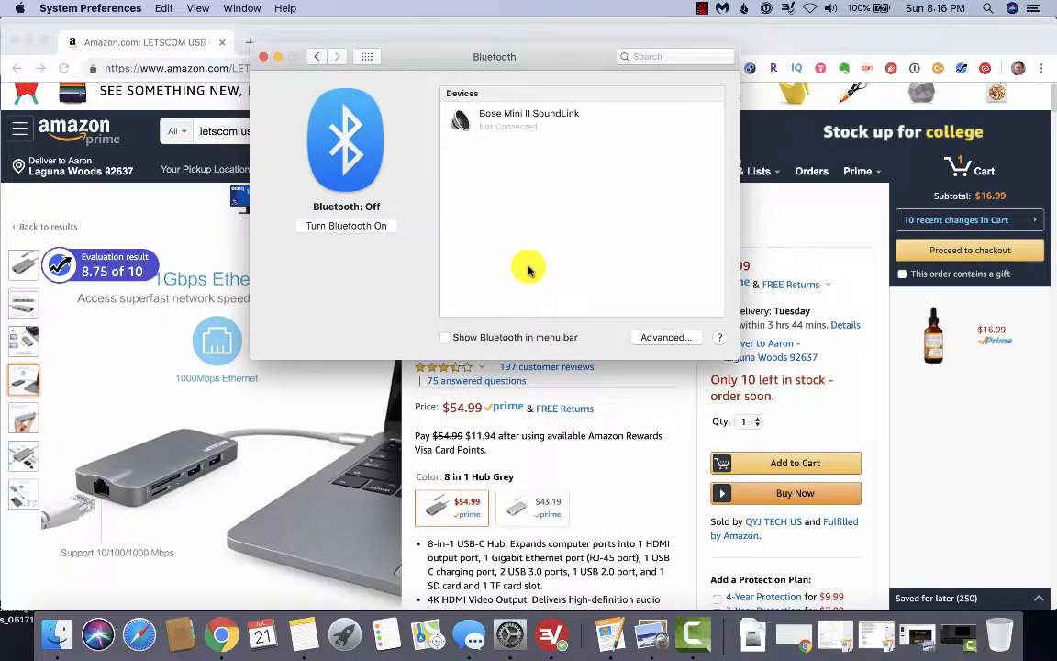
{"action": "mouse_move", "coordinate": [393, 91]}
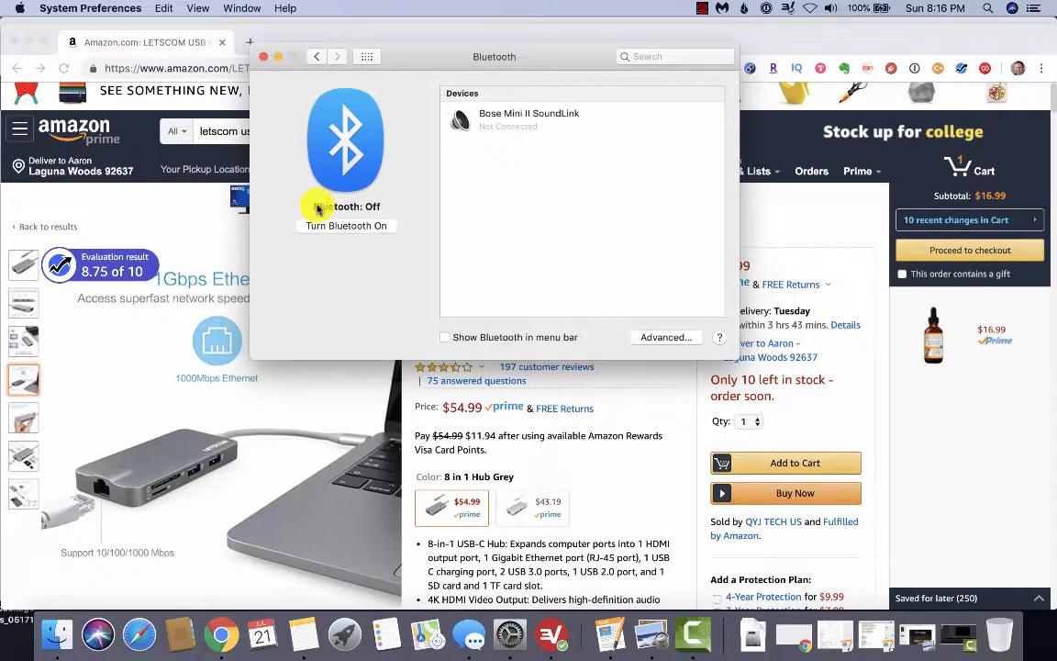
{"action": "mouse_move", "coordinate": [349, 231]}
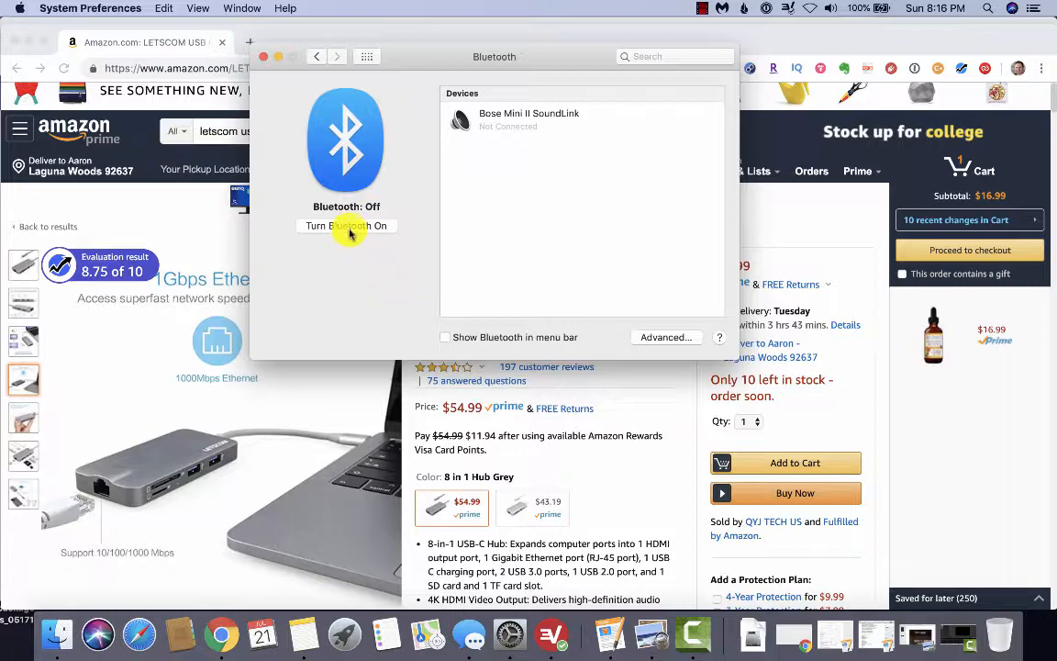
{"action": "mouse_move", "coordinate": [402, 274]}
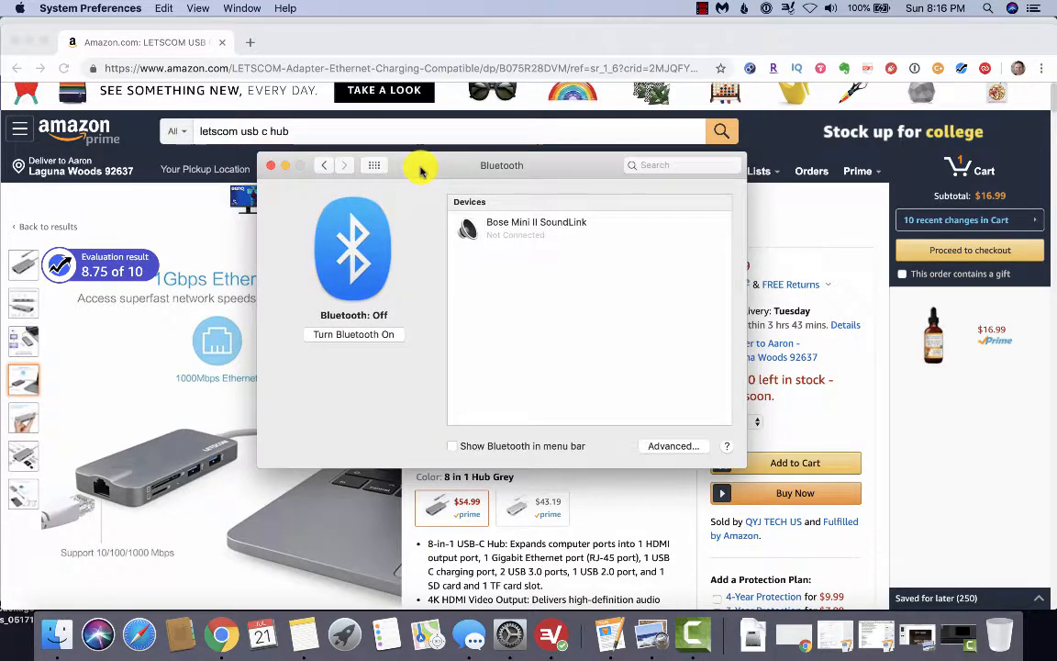
{"action": "mouse_move", "coordinate": [738, 478]}
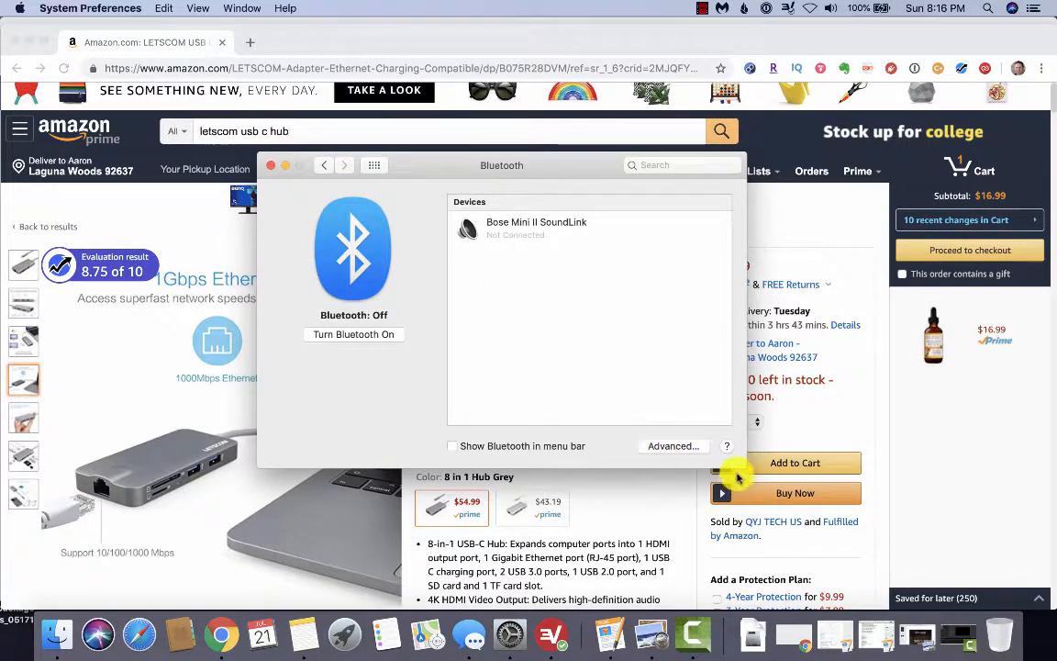
{"action": "mouse_move", "coordinate": [422, 159]}
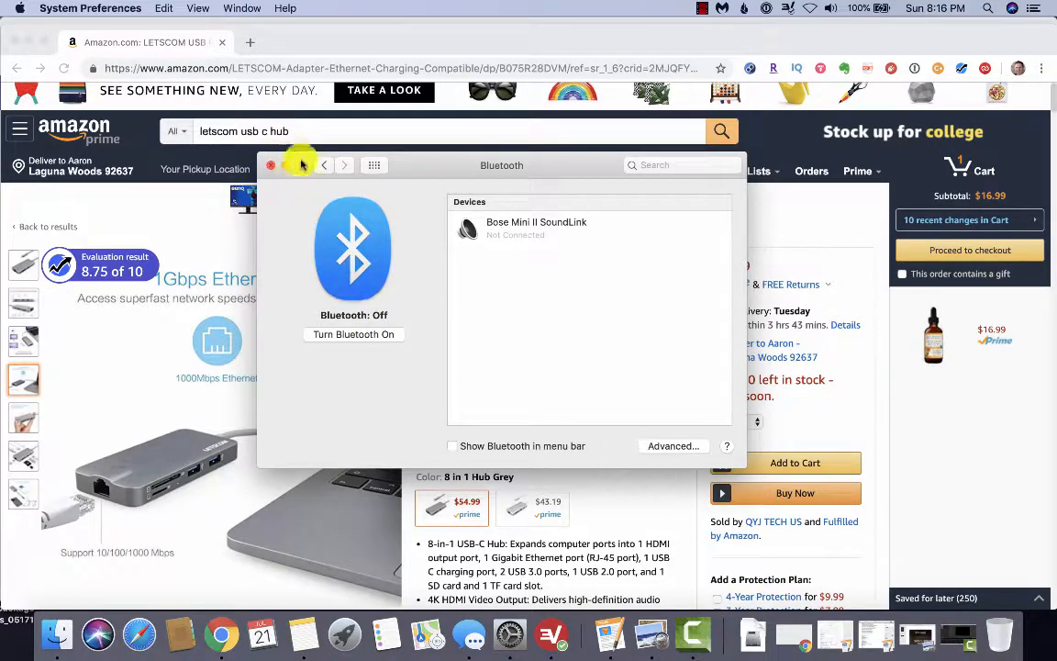
{"action": "left_click", "coordinate": [323, 165]}
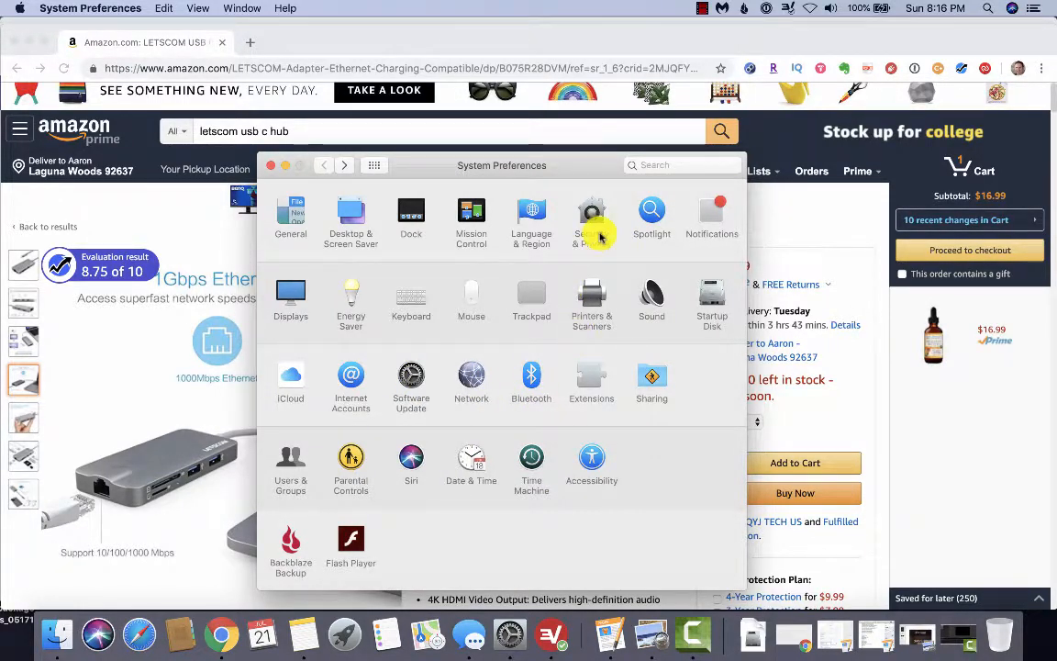
{"action": "left_click", "coordinate": [591, 217]}
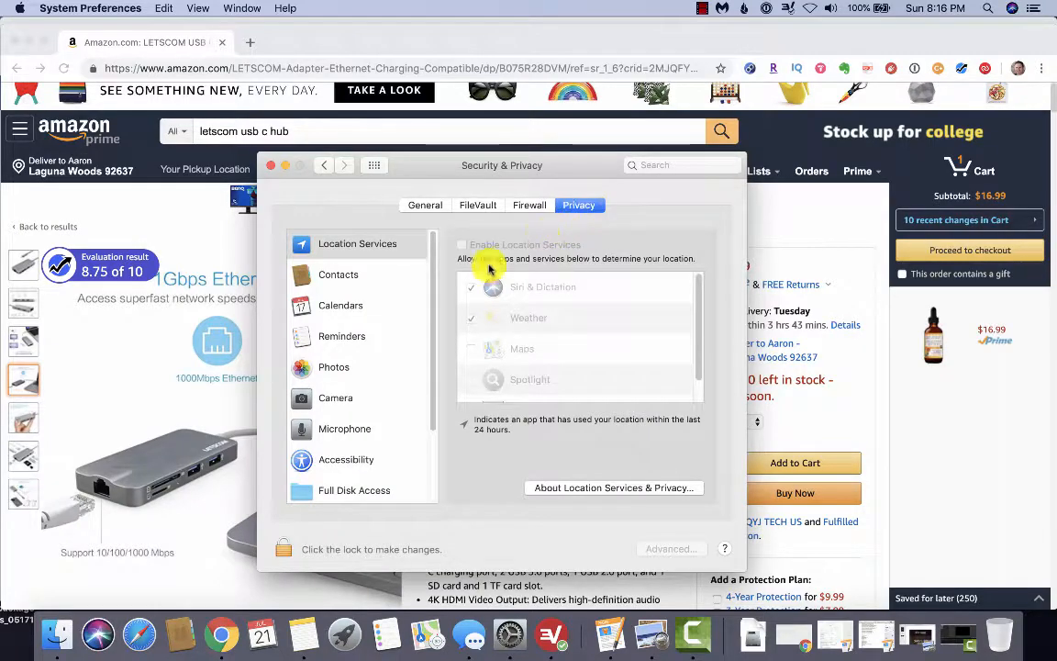
{"action": "mouse_move", "coordinate": [560, 231]}
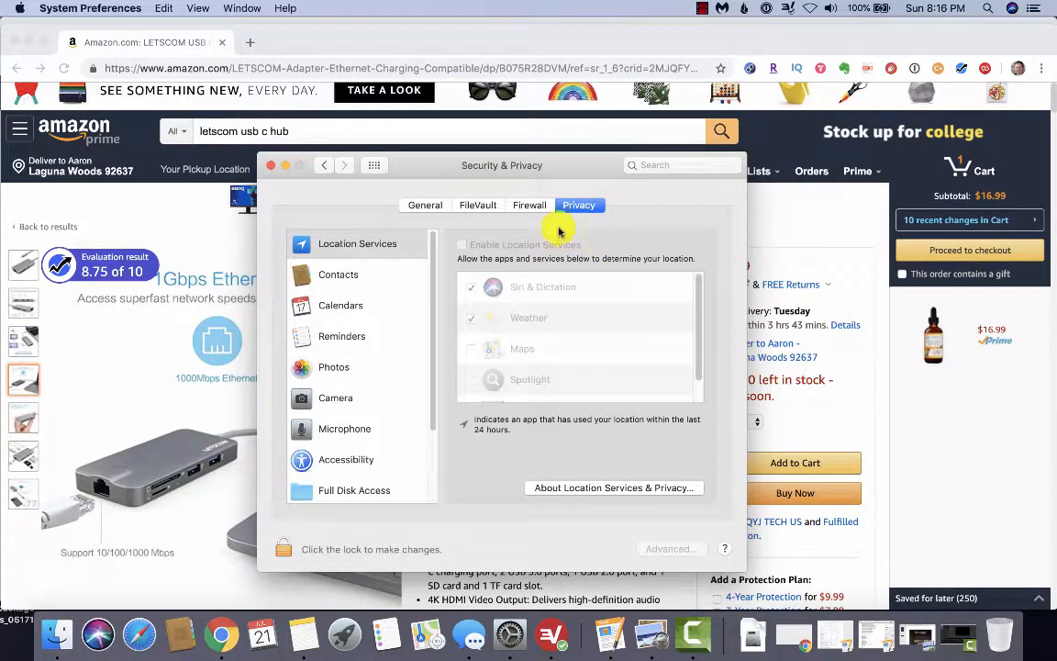
{"action": "left_click", "coordinate": [375, 165]}
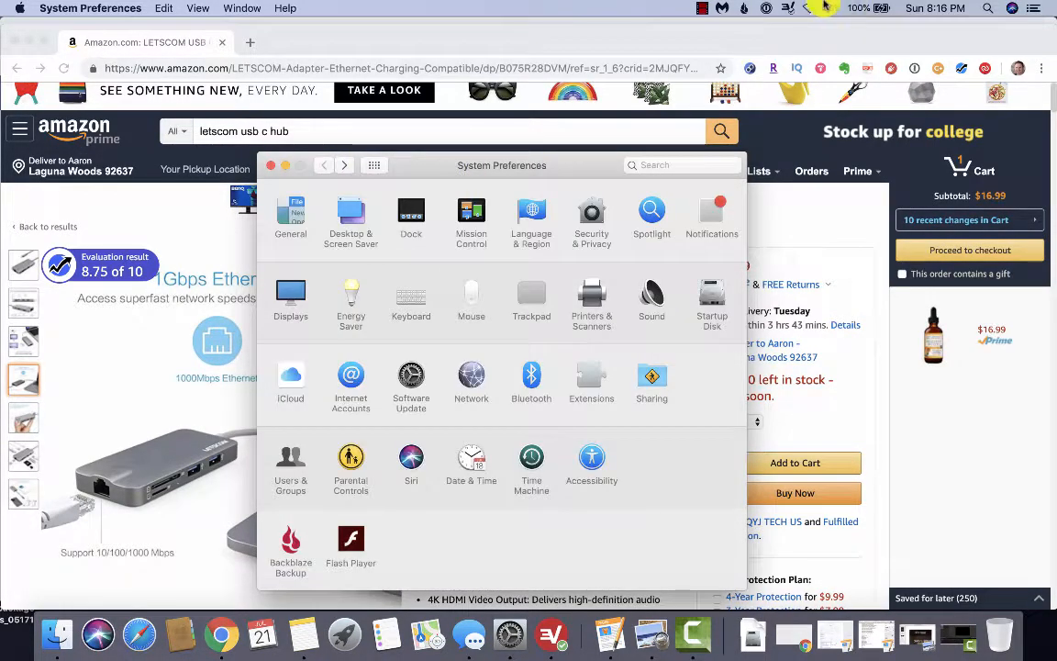
{"action": "mouse_move", "coordinate": [175, 237]}
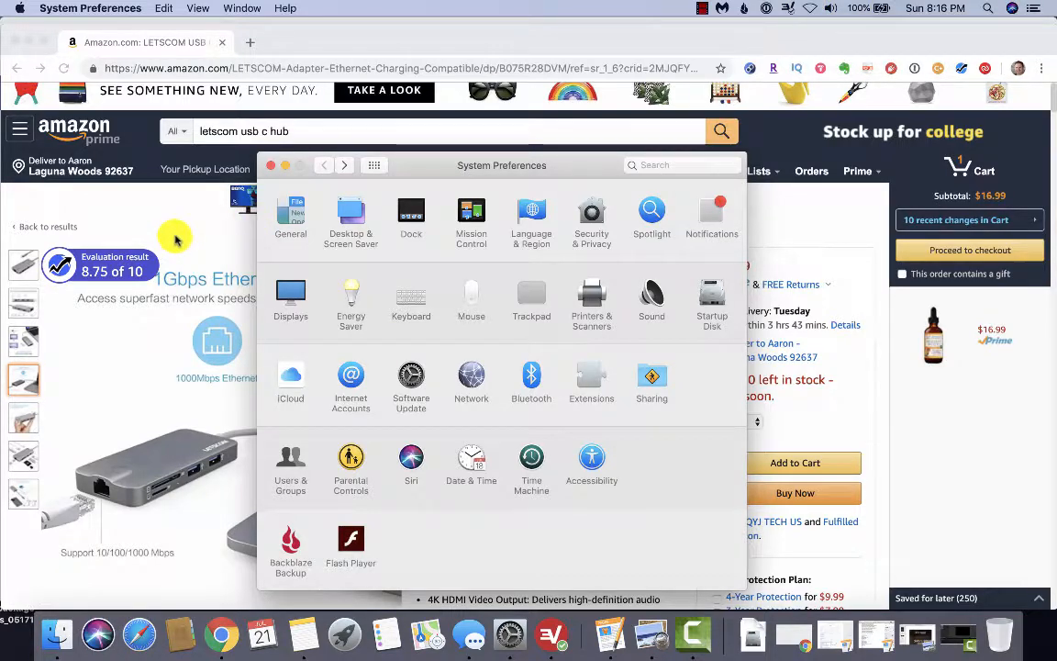
Bring Chrome's Amazon LETSCOM 8-in-1 USB C Hub page forward and scroll down slightly
{"action": "left_click", "coordinate": [272, 166]}
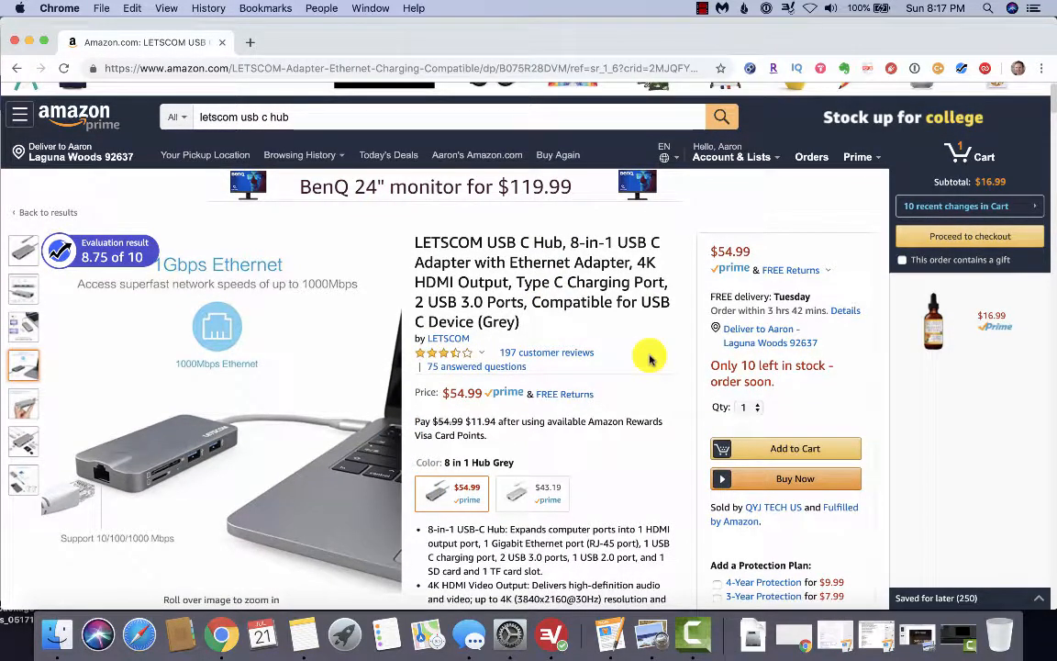
{"action": "mouse_move", "coordinate": [642, 446]}
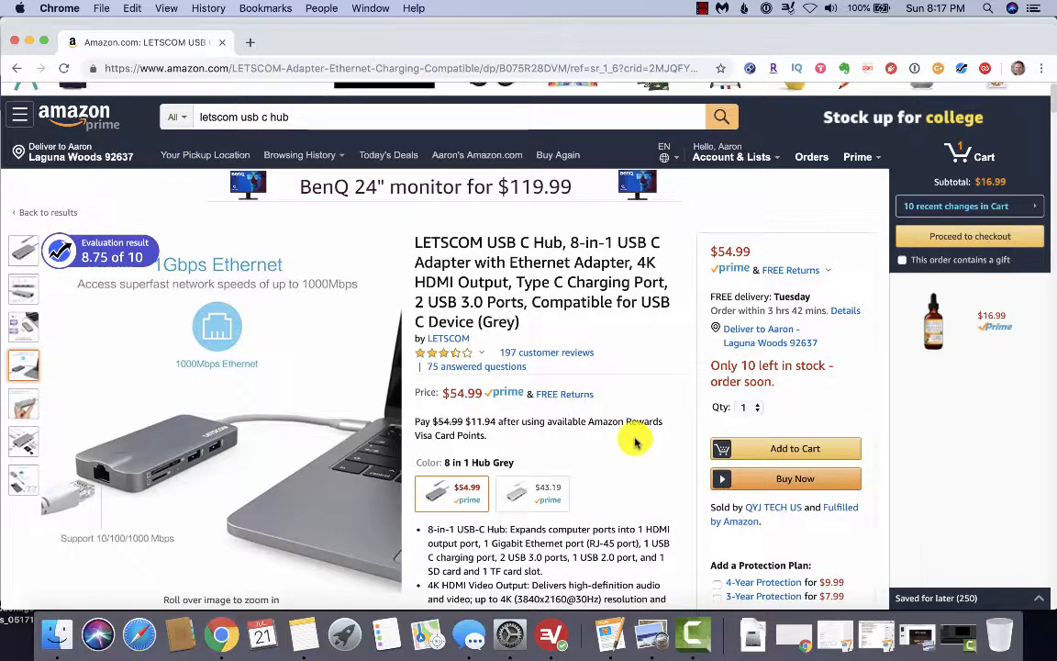
{"action": "scroll", "scroll_direction": "down", "scroll_amount": 3}
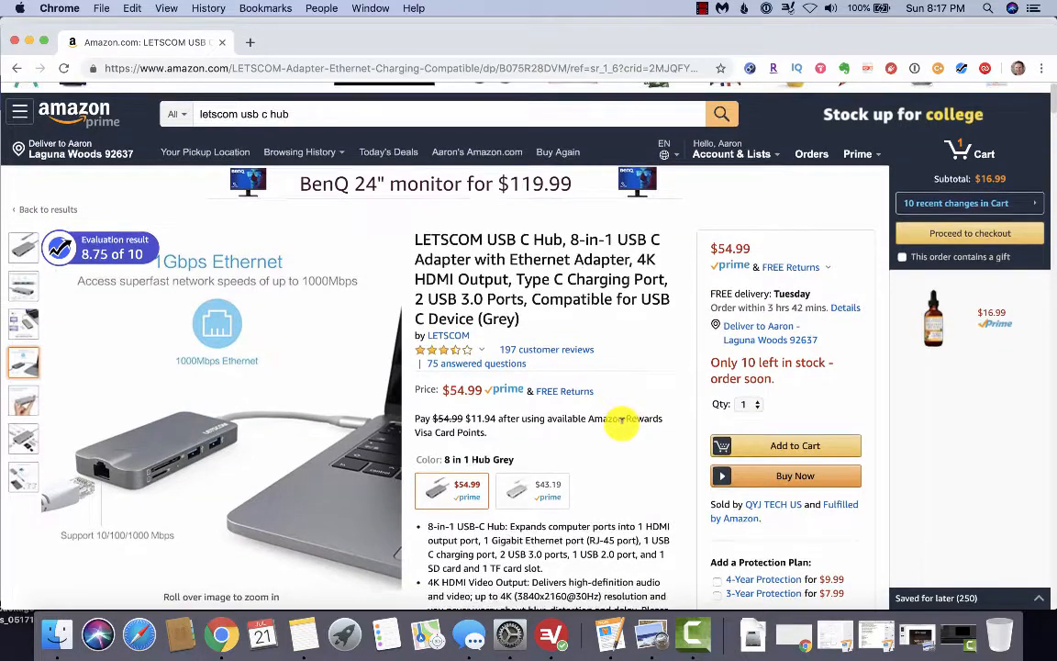
{"action": "scroll", "scroll_direction": "down", "scroll_amount": 3}
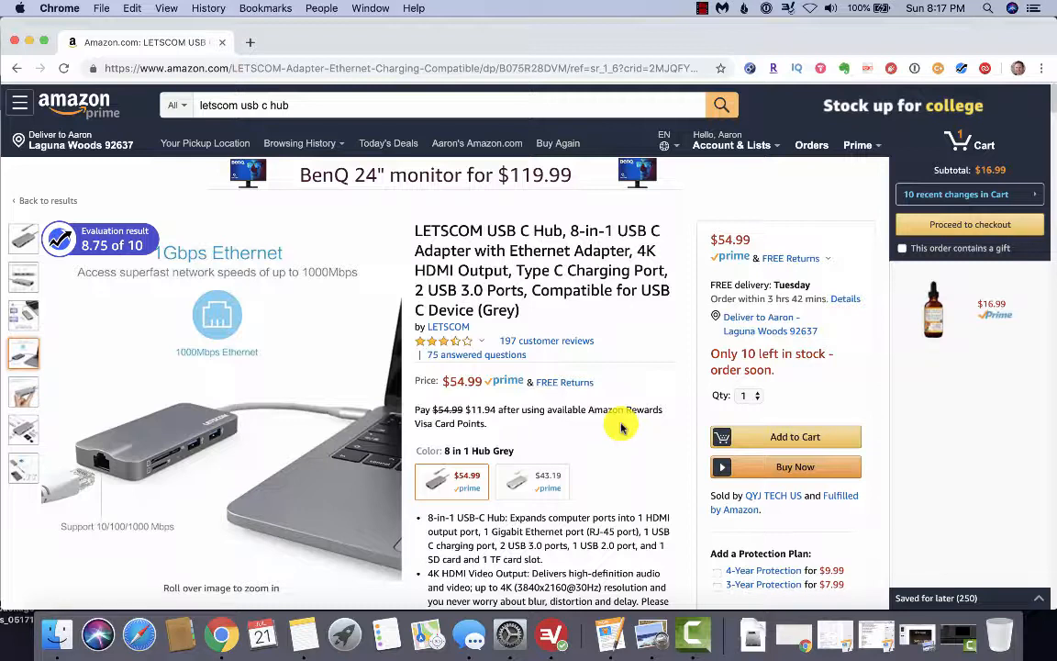
{"action": "mouse_move", "coordinate": [620, 426]}
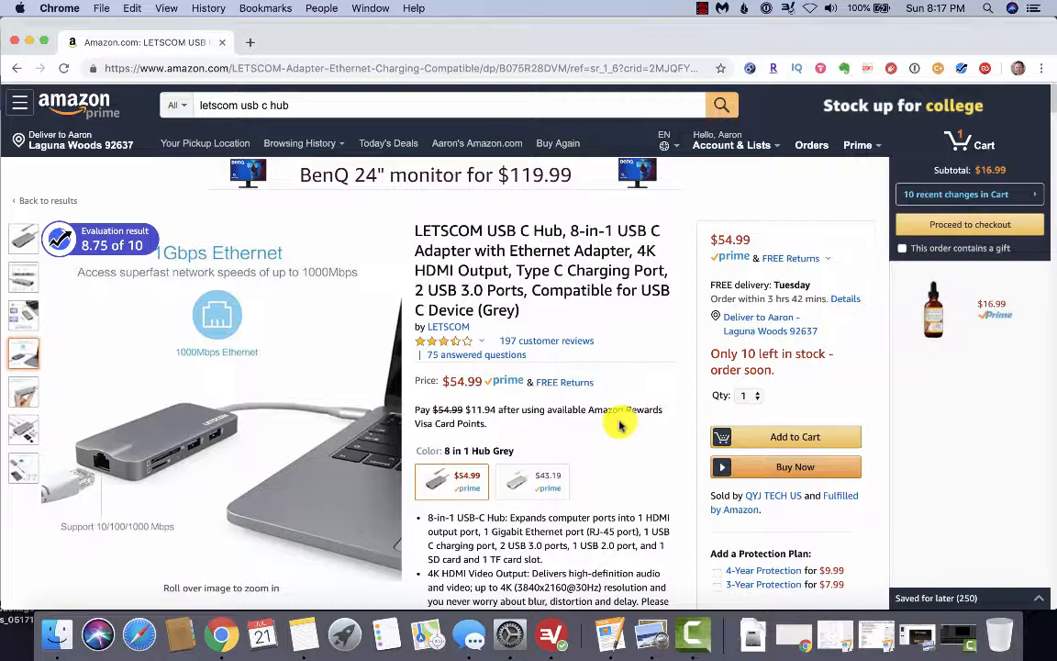
{"action": "mouse_move", "coordinate": [519, 427]}
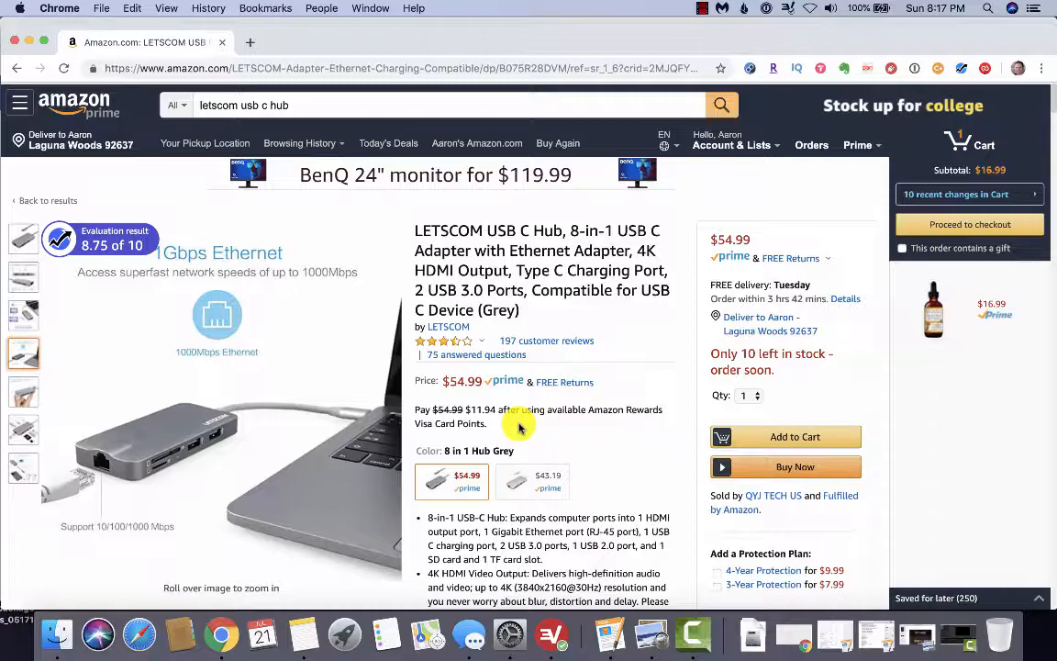